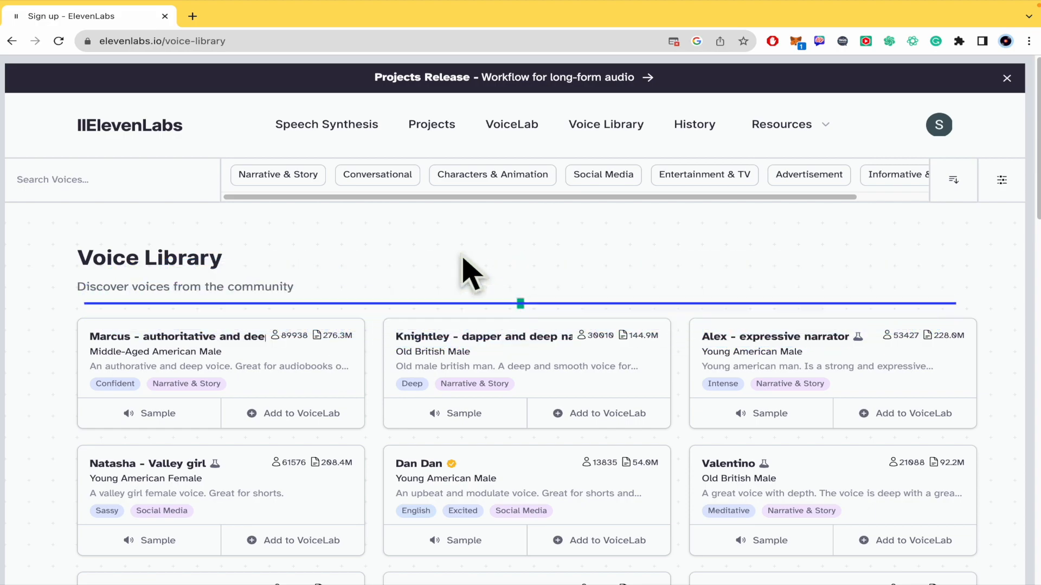
Step: Reveal the Voice Library's category tag row and its Advanced Filters control
{"action": "left_click", "coordinate": [519, 303]}
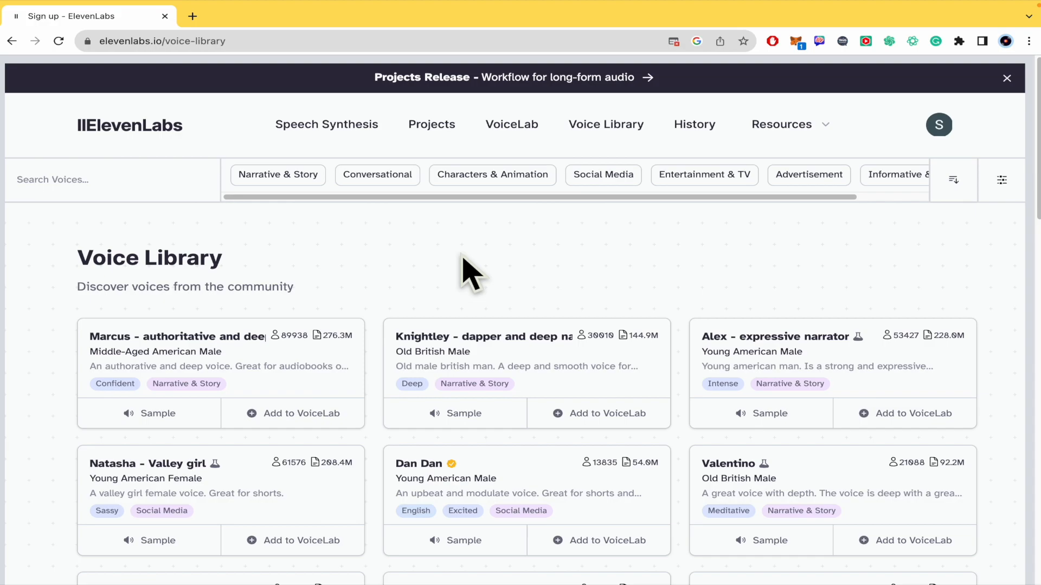
{"action": "mouse_move", "coordinate": [608, 286]}
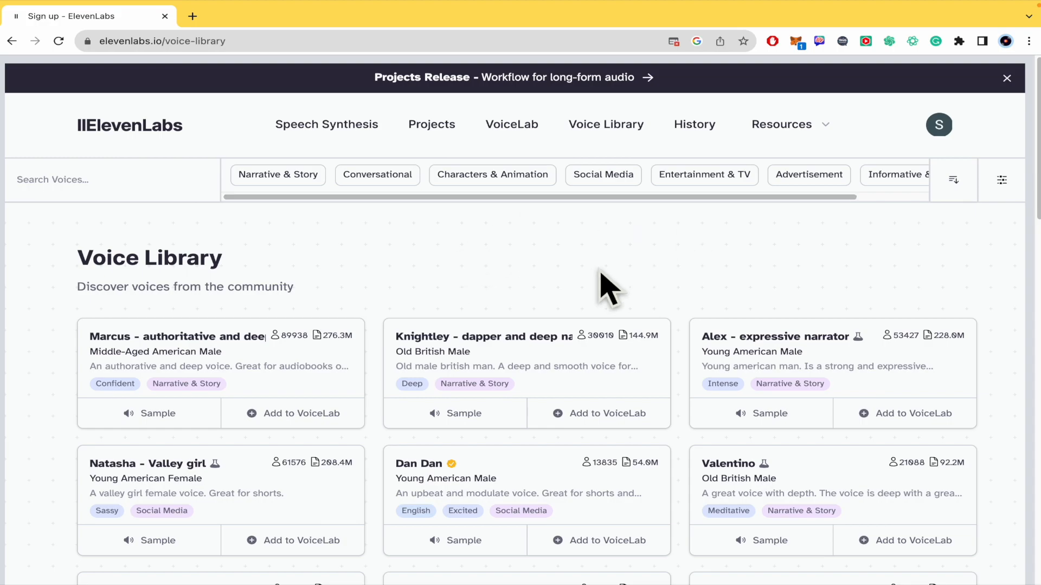
{"action": "mouse_move", "coordinate": [711, 146]}
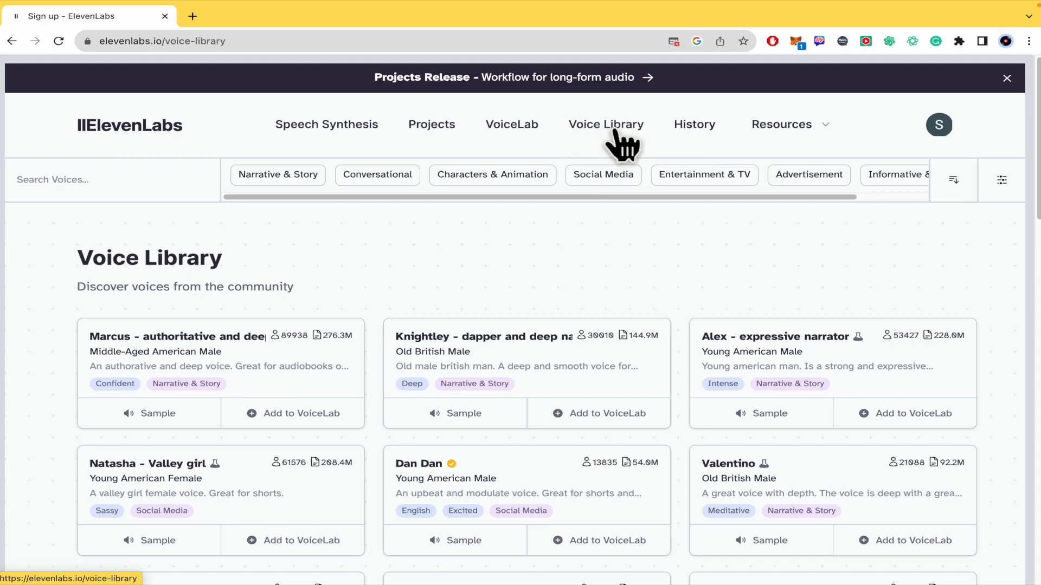
{"action": "mouse_move", "coordinate": [620, 143]}
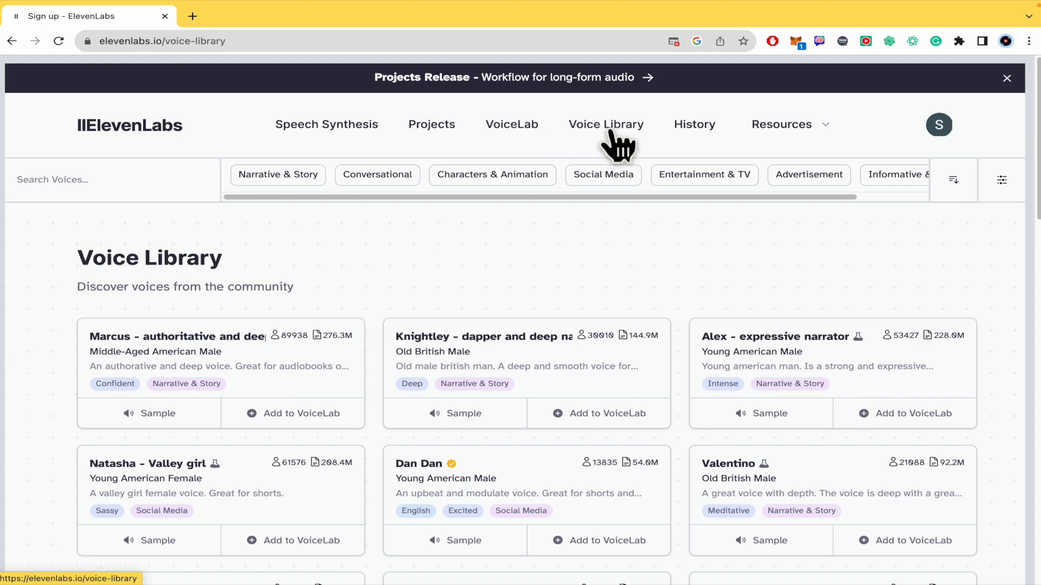
{"action": "mouse_move", "coordinate": [277, 174]}
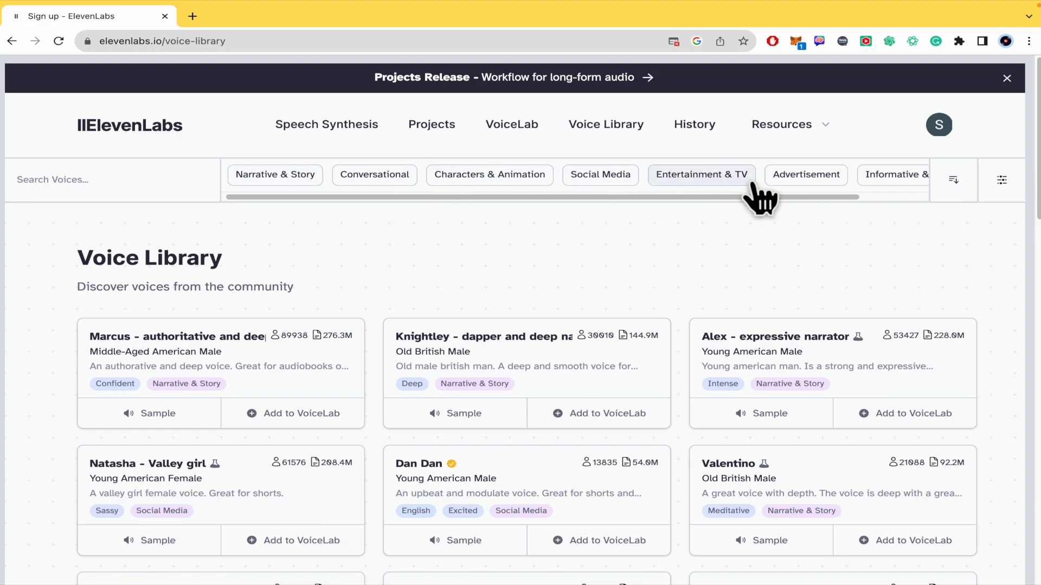
{"action": "mouse_move", "coordinate": [329, 209]}
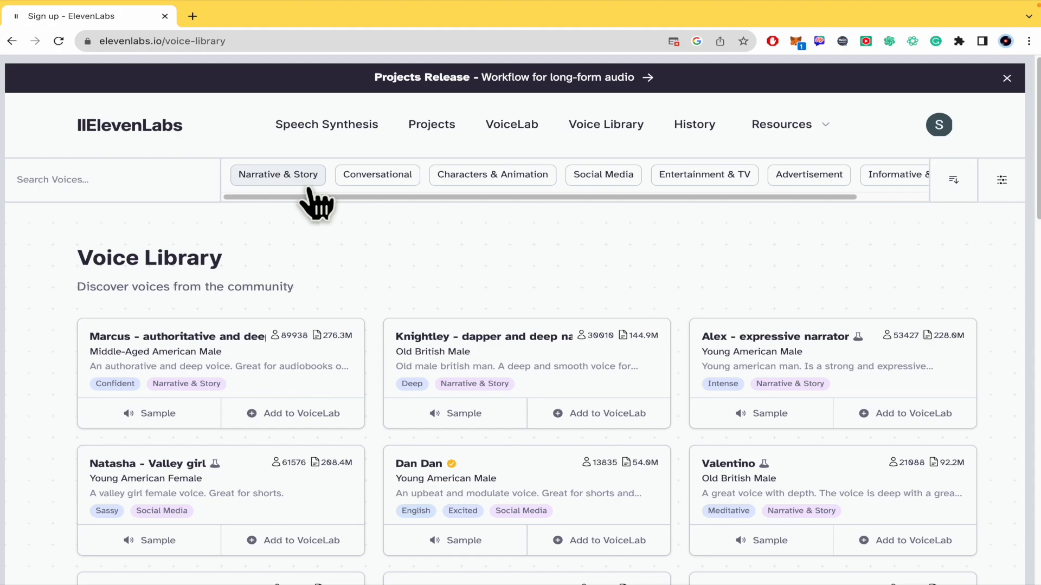
{"action": "scroll", "scroll_direction": "right", "scroll_amount": 3}
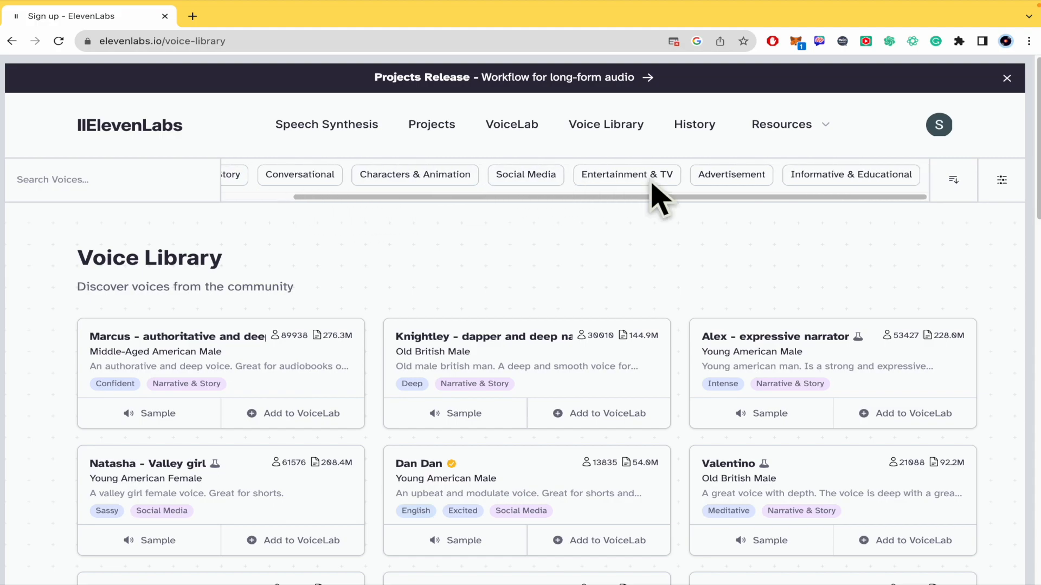
{"action": "mouse_move", "coordinate": [750, 209]}
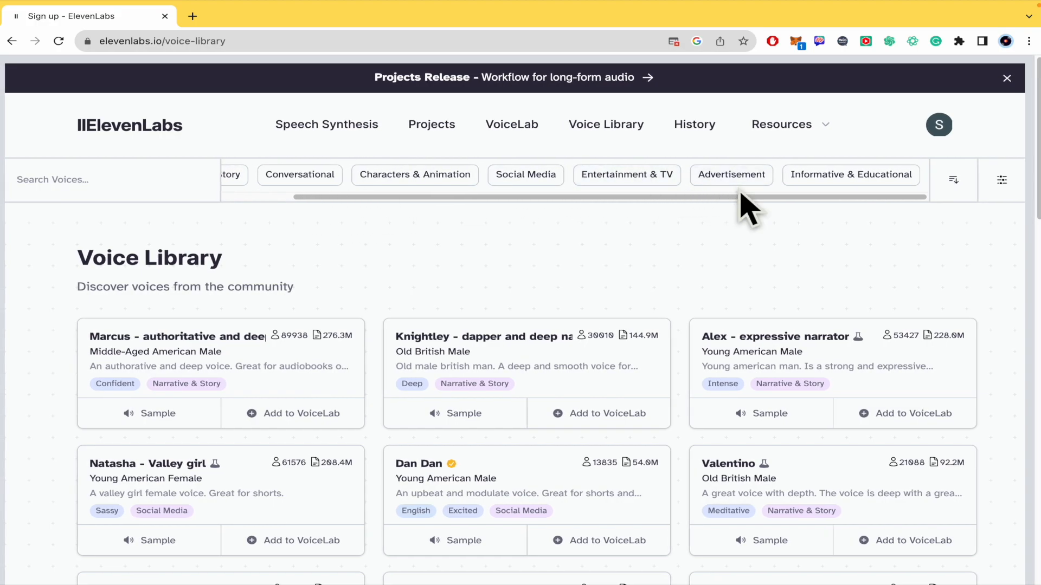
{"action": "mouse_move", "coordinate": [1002, 179]}
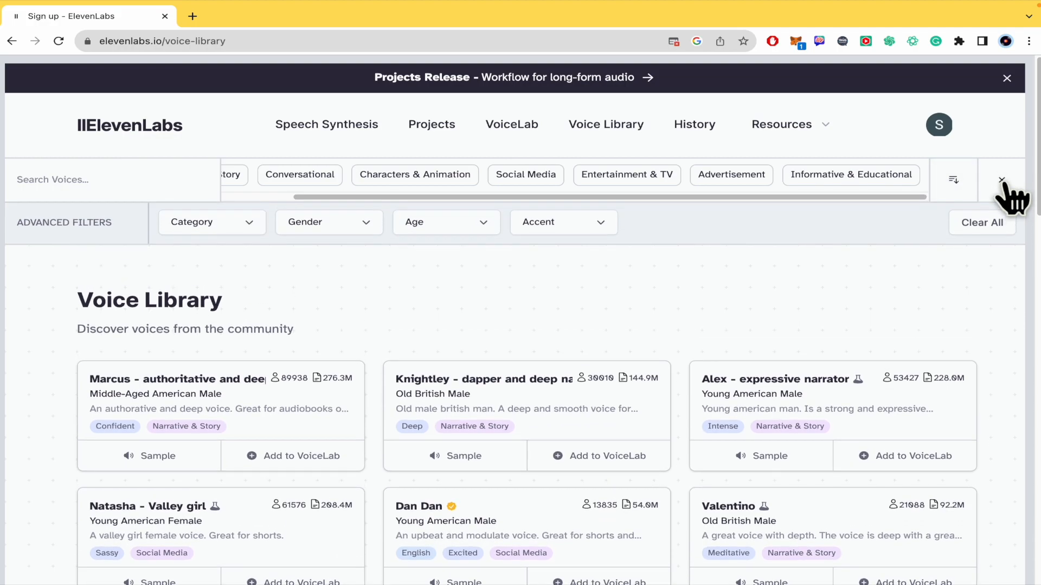
Step: Filter voices to Professional, Male, Young and British, leaving Max Greatly and Steve
{"action": "left_click", "coordinate": [211, 221]}
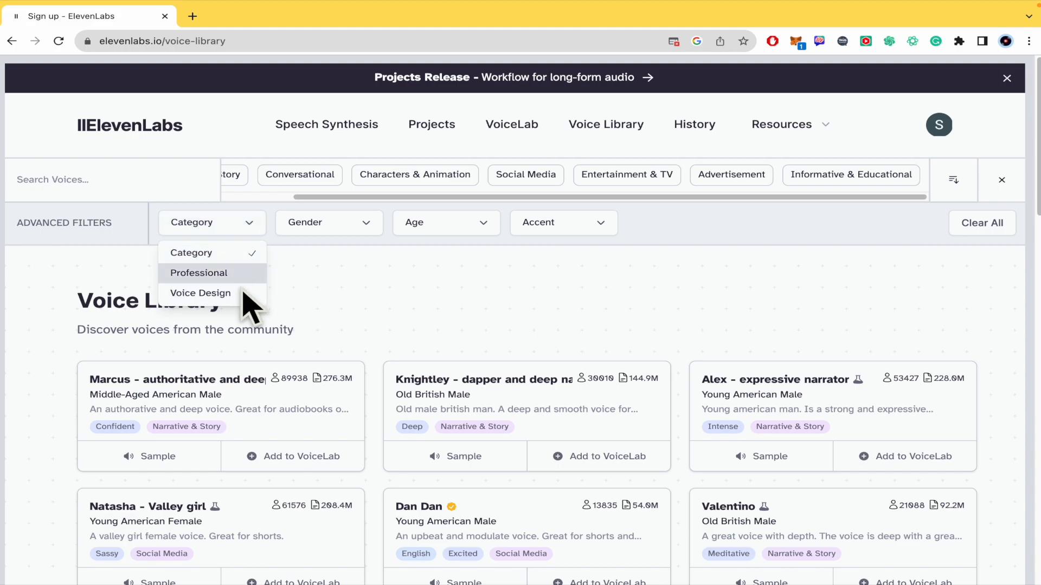
{"action": "left_click", "coordinate": [329, 222]}
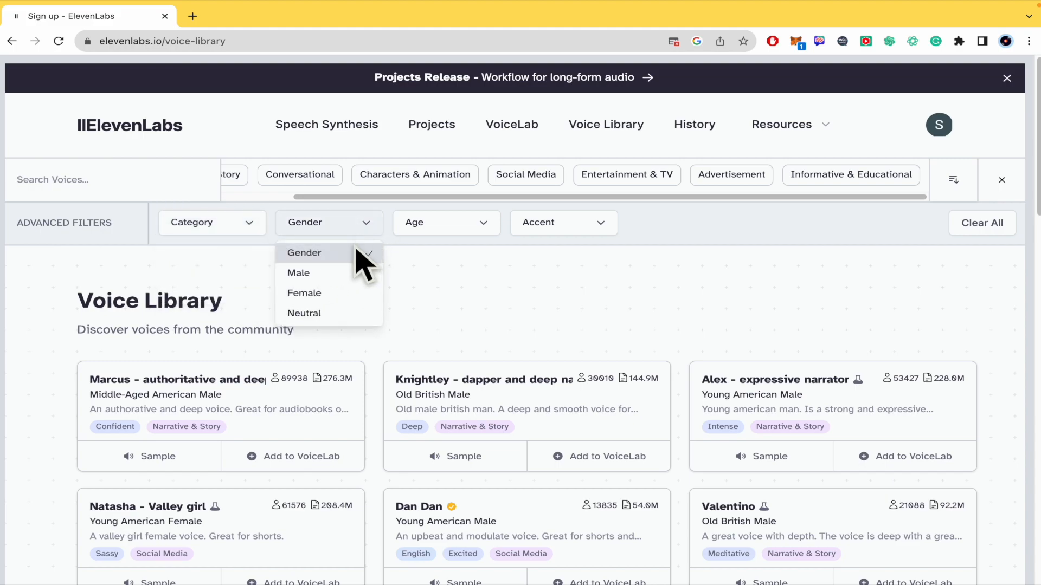
{"action": "left_click", "coordinate": [298, 273]}
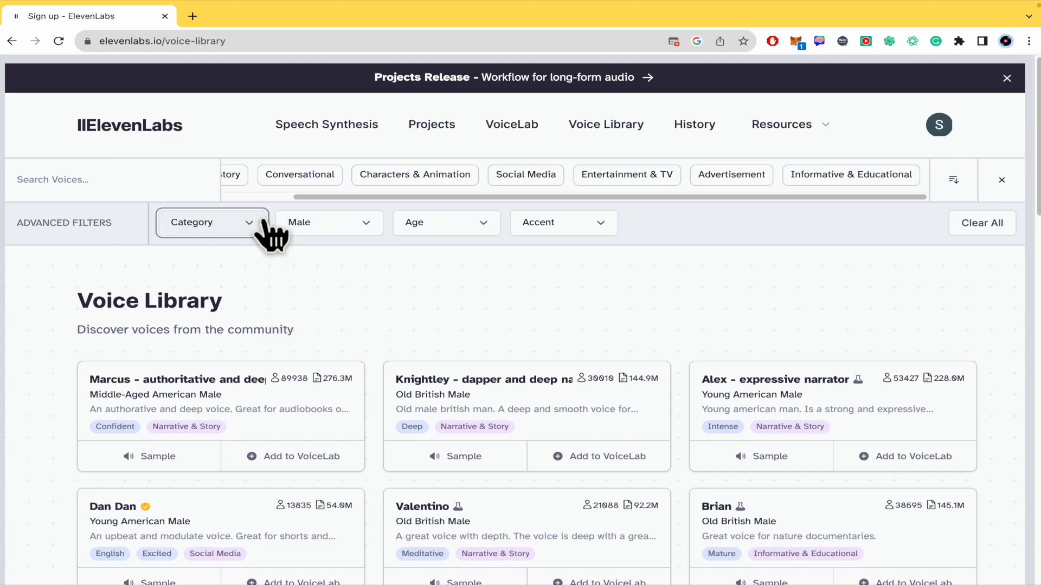
{"action": "left_click", "coordinate": [208, 222]}
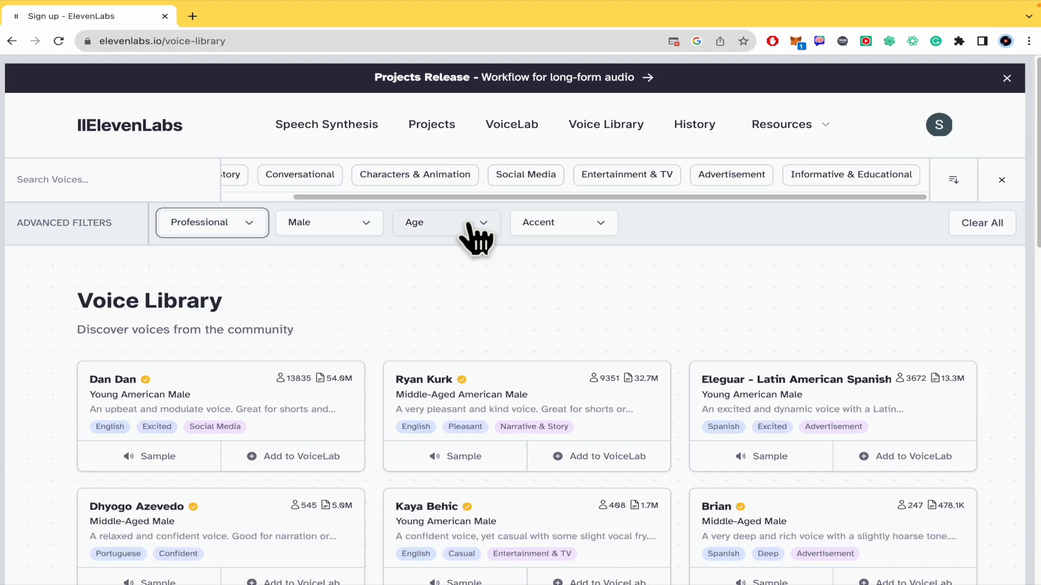
{"action": "left_click", "coordinate": [446, 222]}
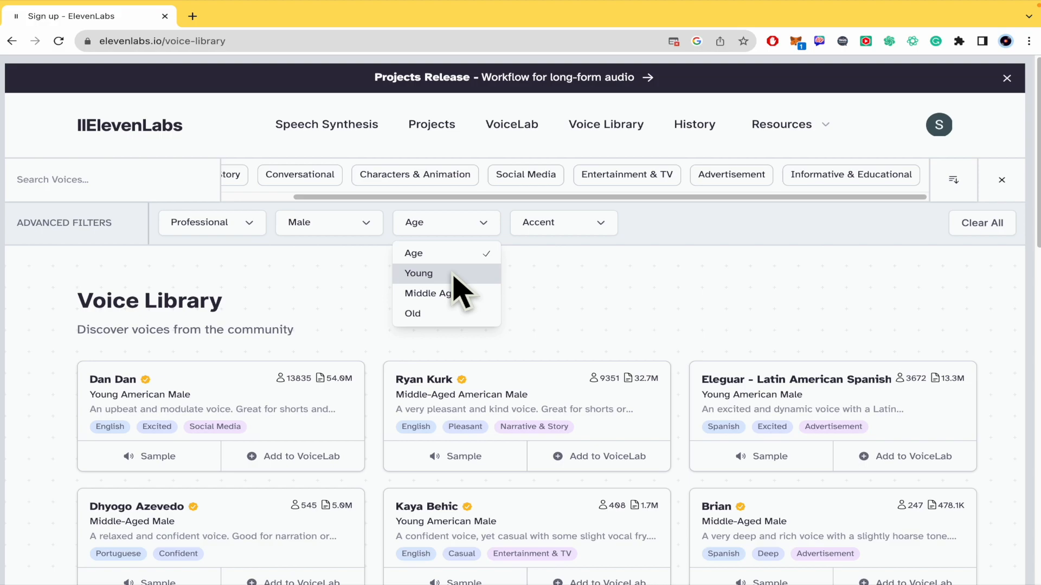
{"action": "mouse_move", "coordinate": [490, 295]}
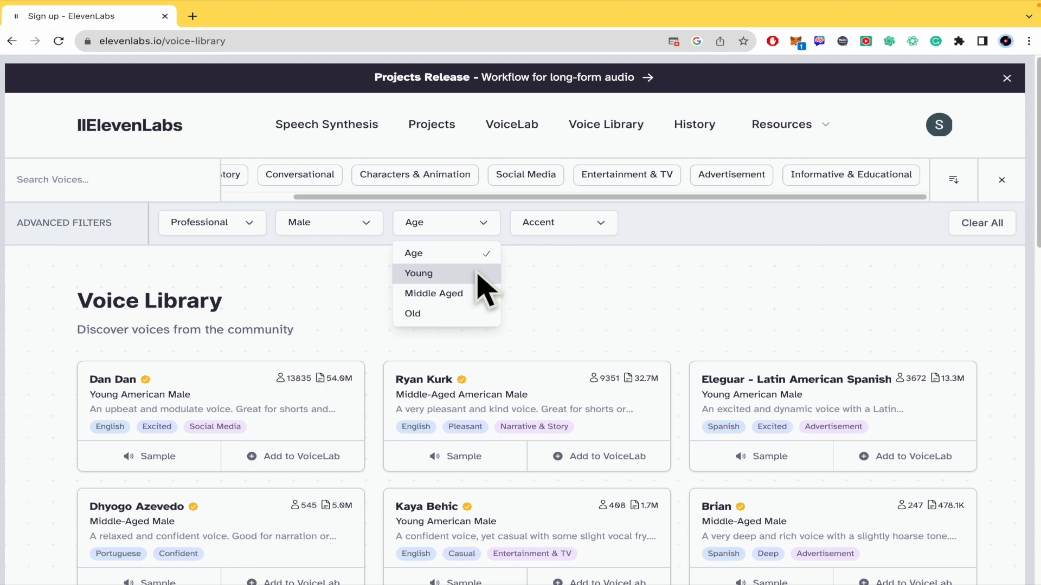
{"action": "left_click", "coordinate": [419, 273]}
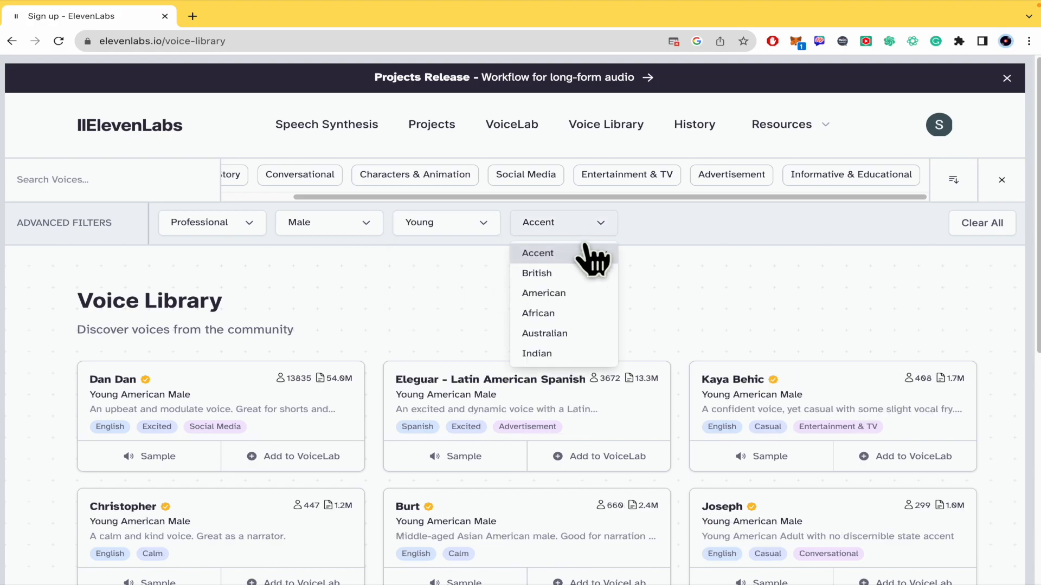
{"action": "left_click", "coordinate": [534, 273]}
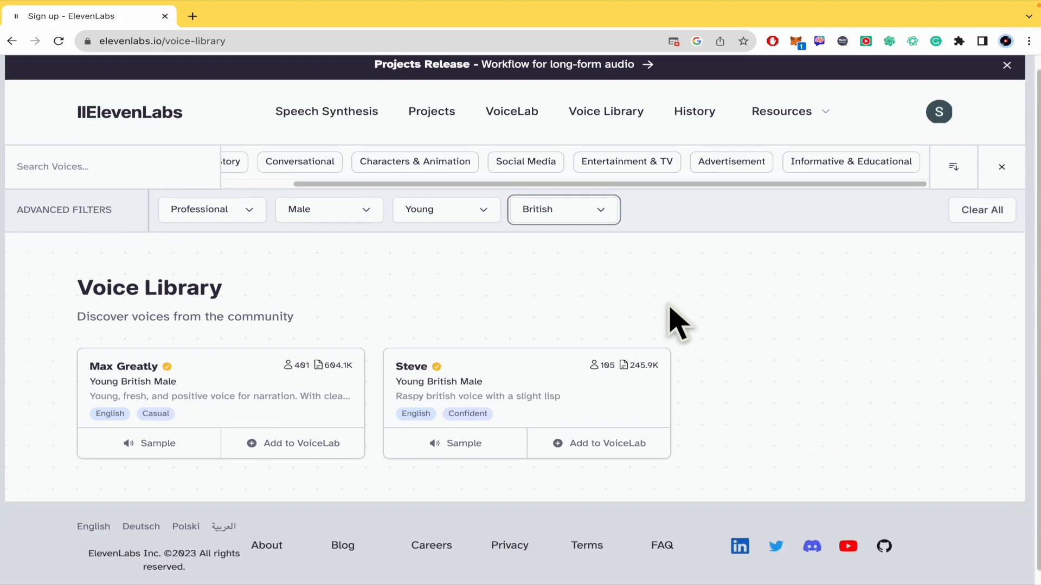
{"action": "scroll", "scroll_direction": "down", "scroll_amount": 3}
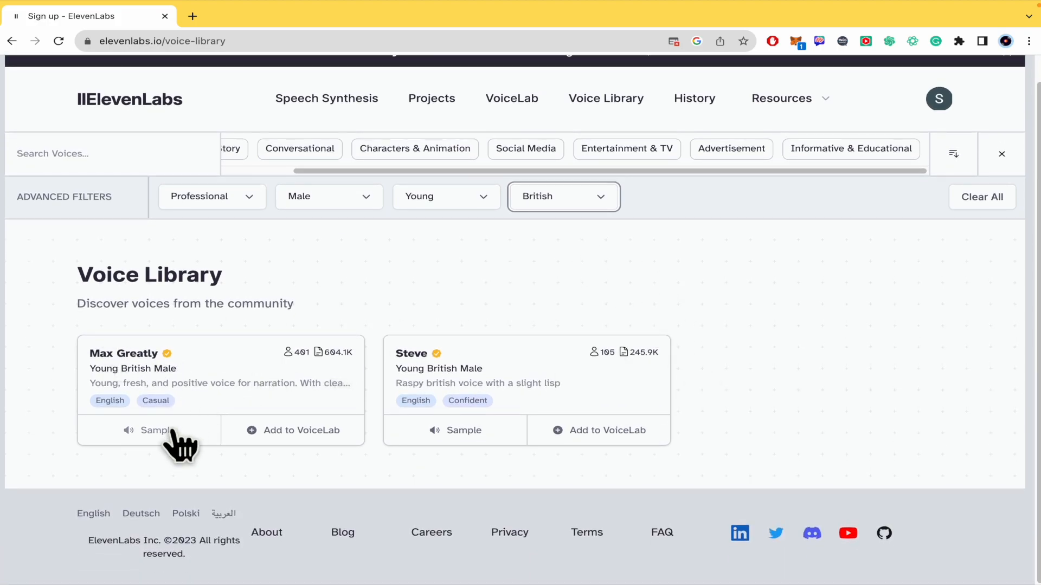
Step: Play Max Greatly's voice sample, pause it and seek back to an earlier point
{"action": "left_click", "coordinate": [158, 430]}
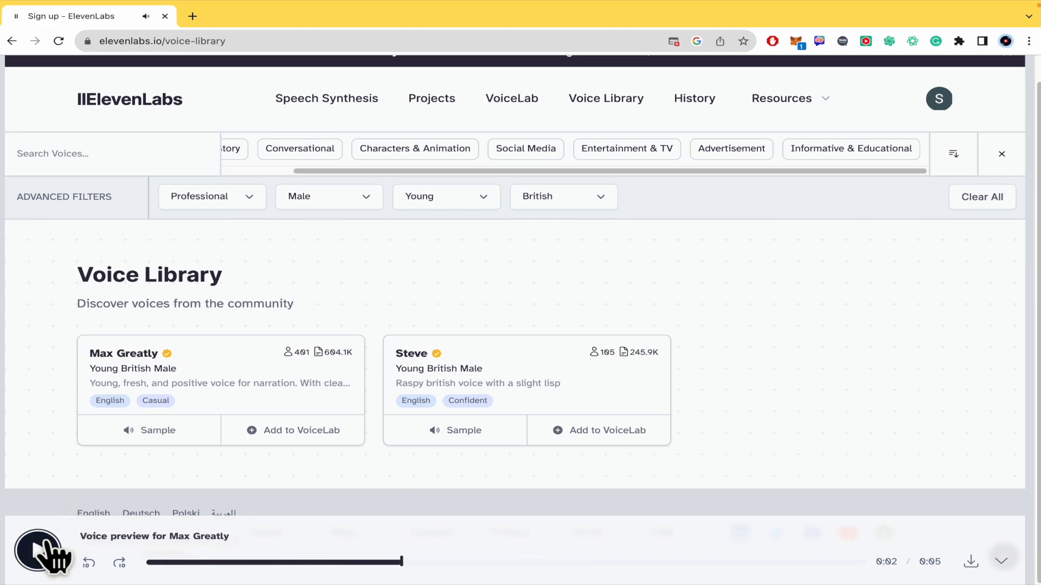
{"action": "left_click", "coordinate": [38, 551]}
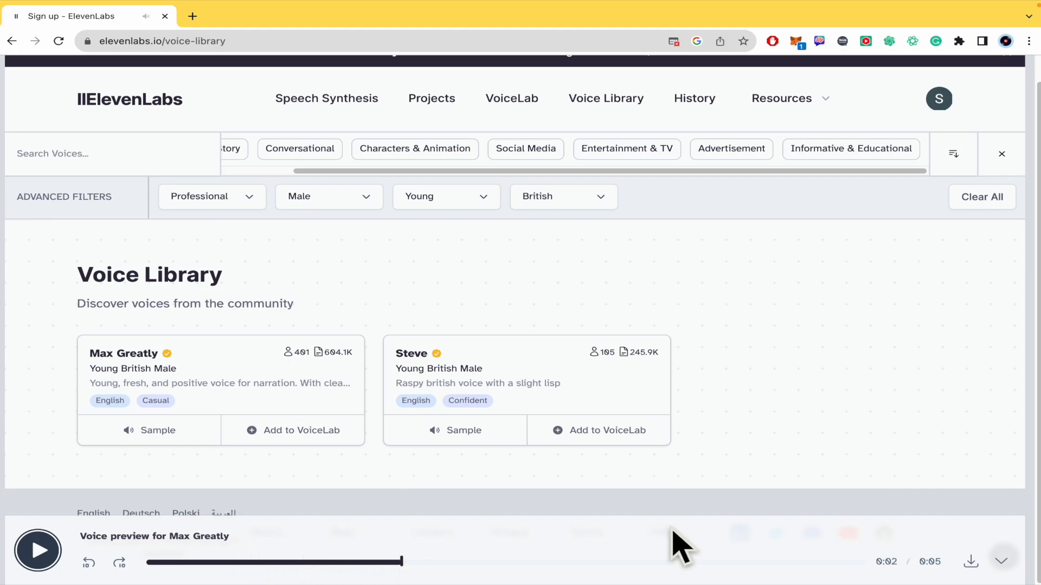
{"action": "mouse_move", "coordinate": [153, 577]}
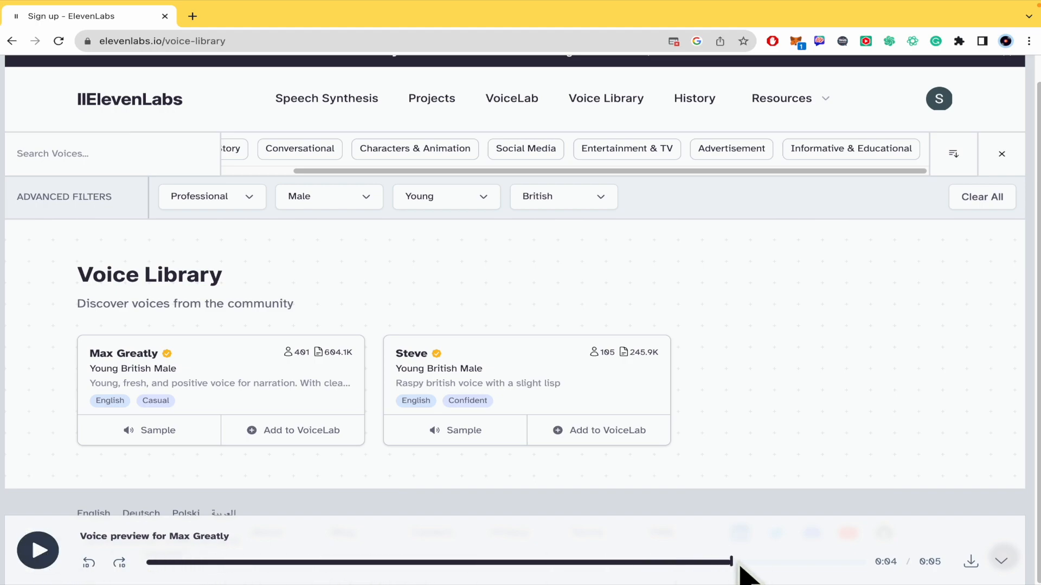
{"action": "left_click", "coordinate": [463, 563]}
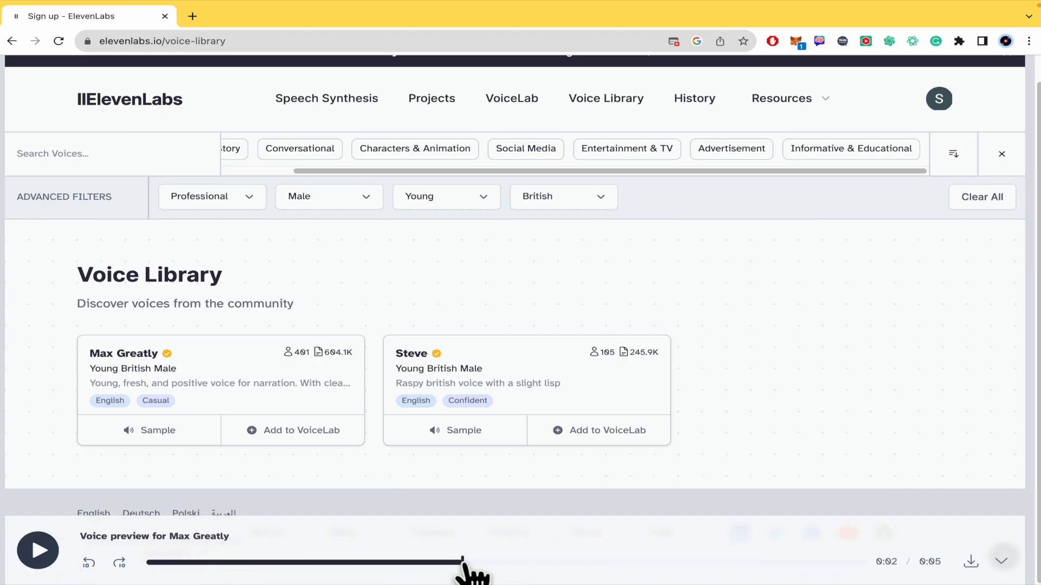
{"action": "mouse_move", "coordinate": [970, 561]}
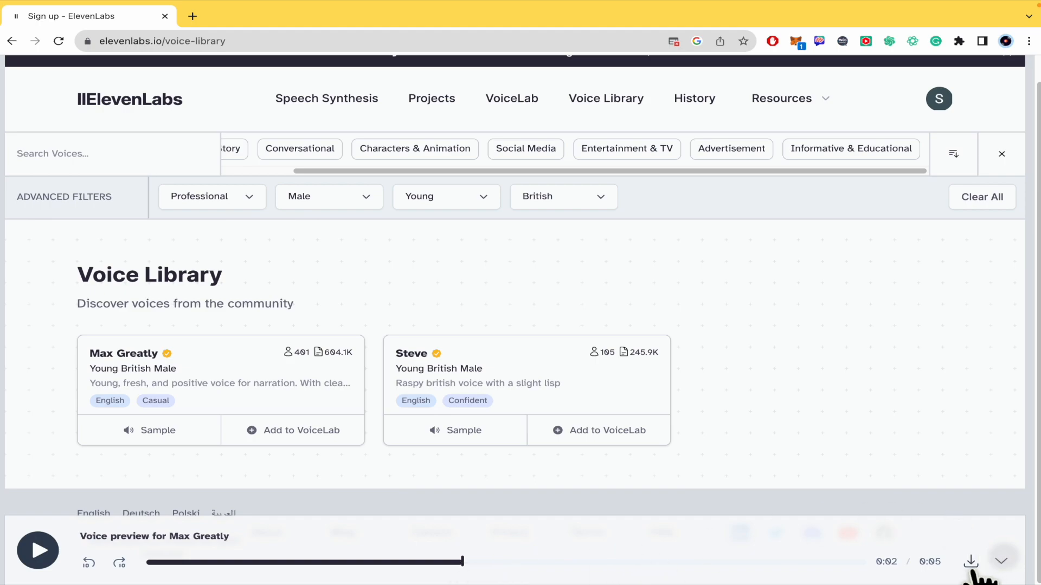
Step: Download Max Greatly's voice preview as an MP3 file
{"action": "left_click", "coordinate": [972, 560]}
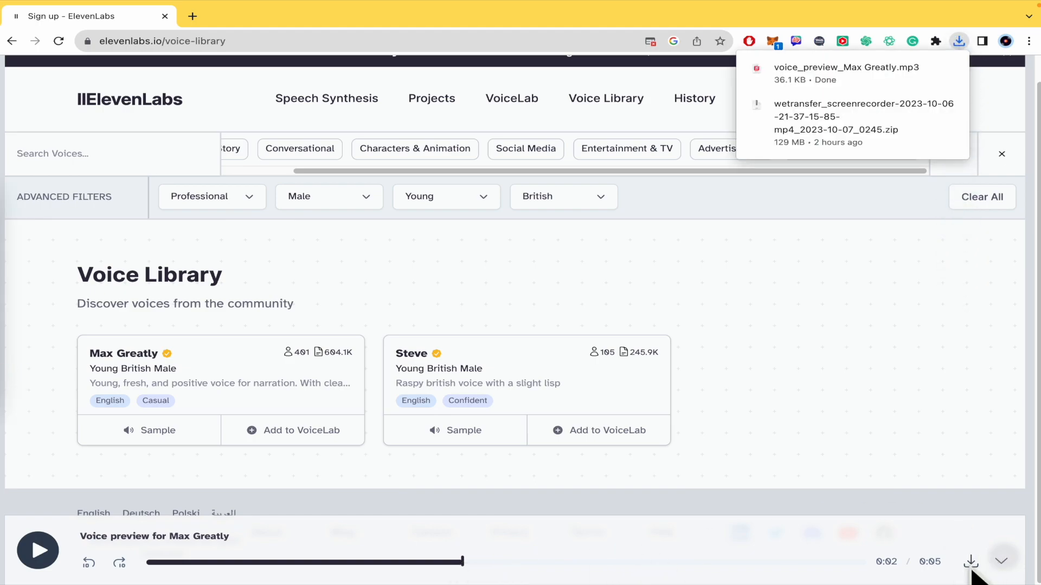
{"action": "mouse_move", "coordinate": [918, 80]}
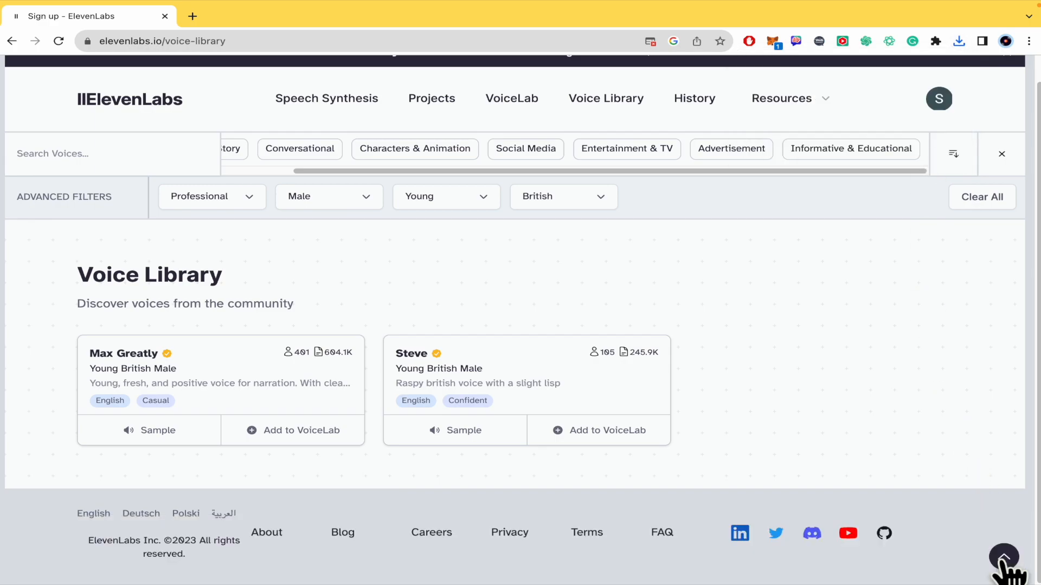
{"action": "mouse_move", "coordinate": [1003, 558]}
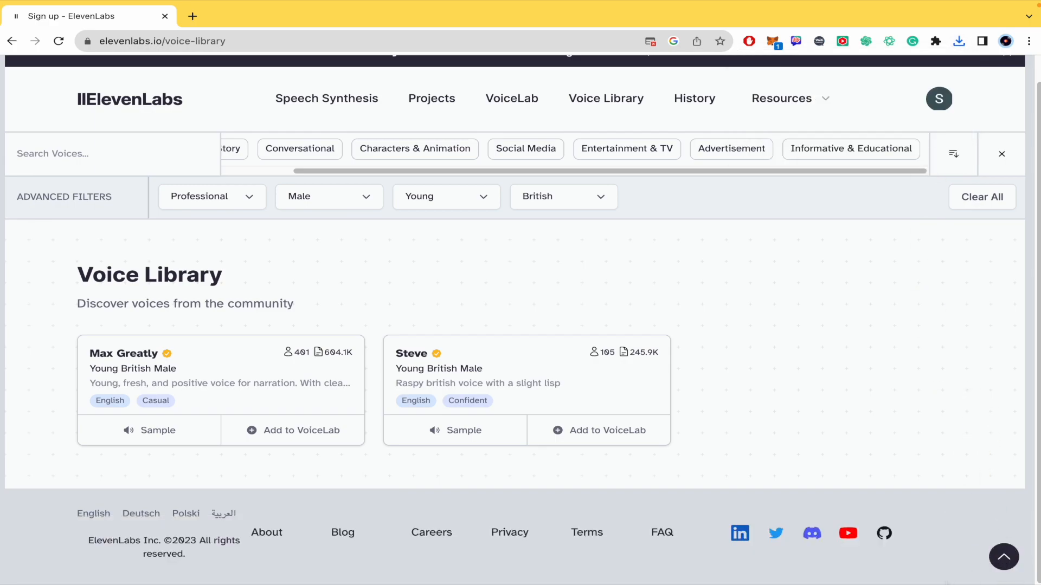
{"action": "mouse_move", "coordinate": [969, 364]}
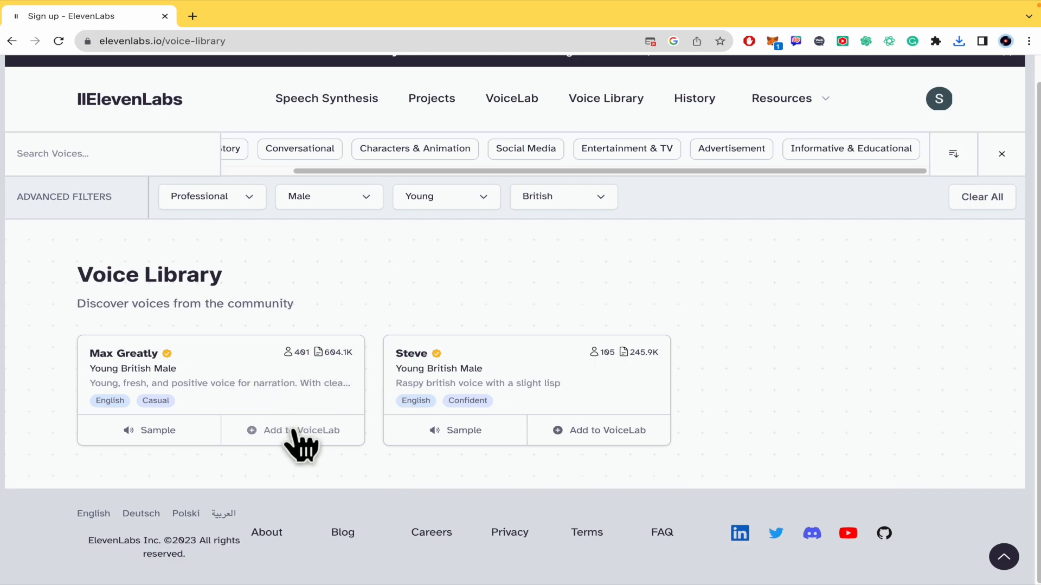
{"action": "mouse_move", "coordinate": [303, 456]}
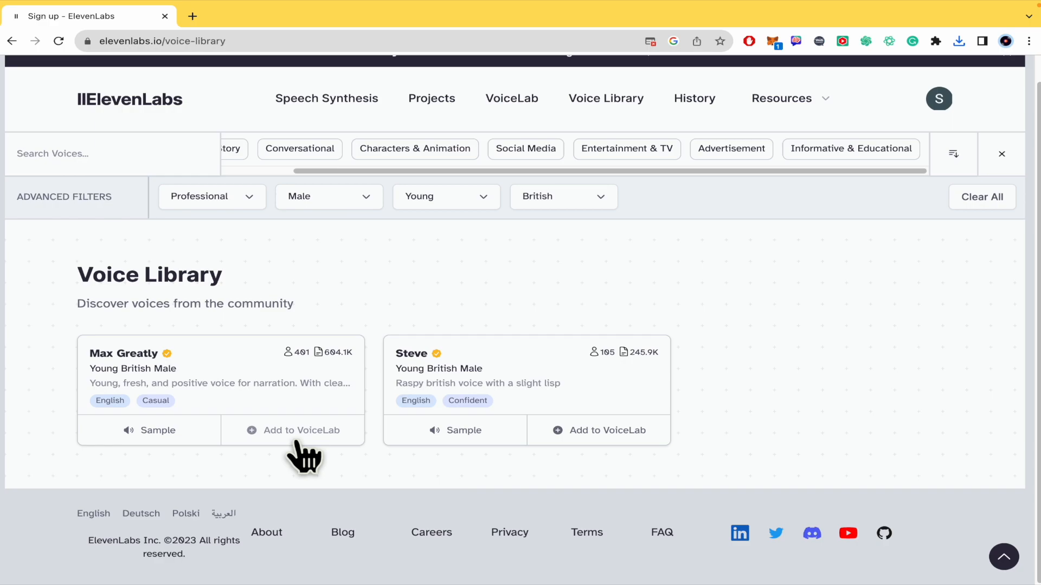
Step: Add Max Greatly to the VoiceLab under its original name
{"action": "left_click", "coordinate": [293, 431]}
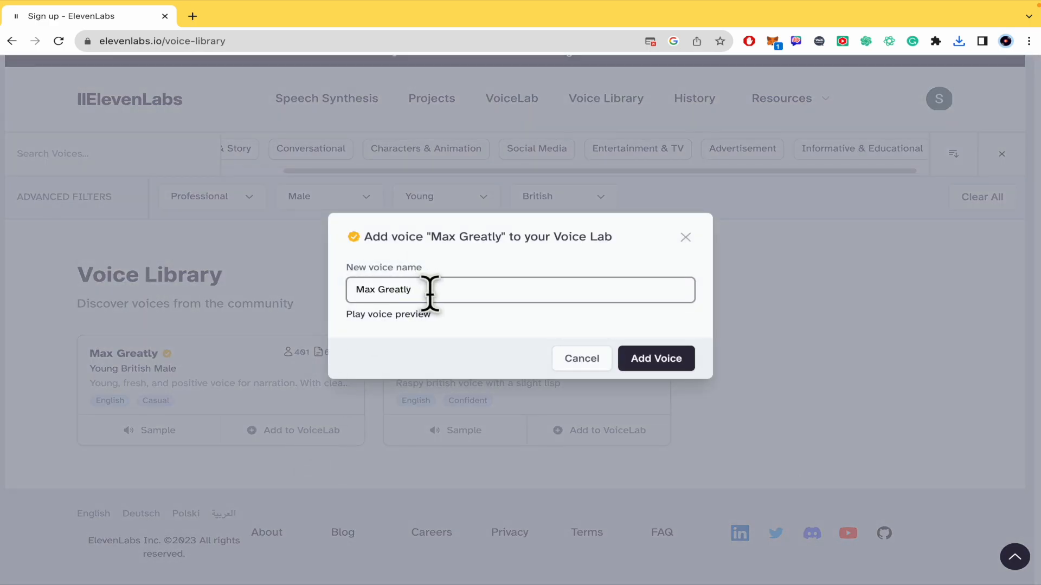
{"action": "left_click", "coordinate": [655, 359]}
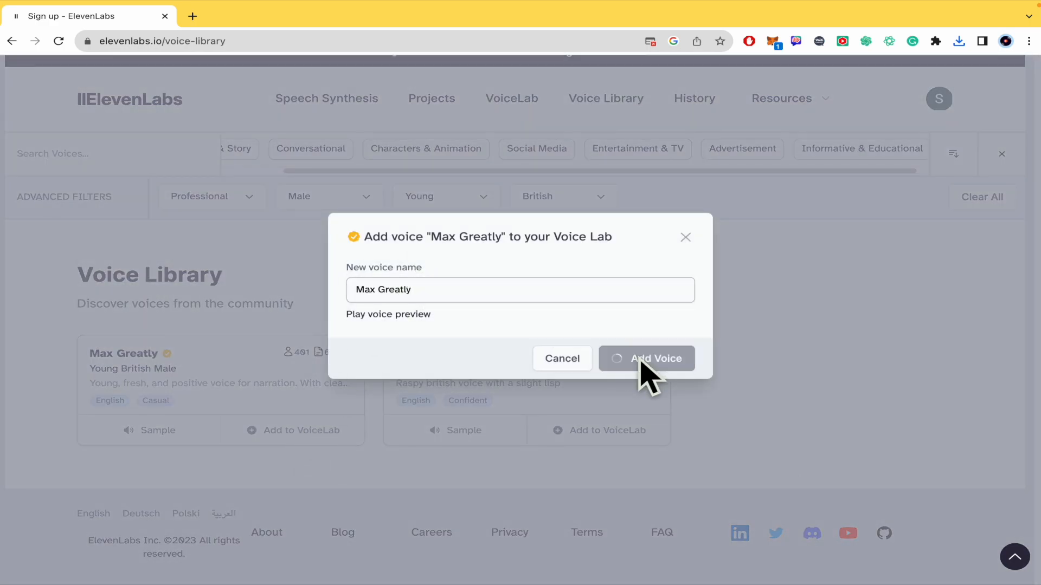
{"action": "left_click", "coordinate": [646, 358]}
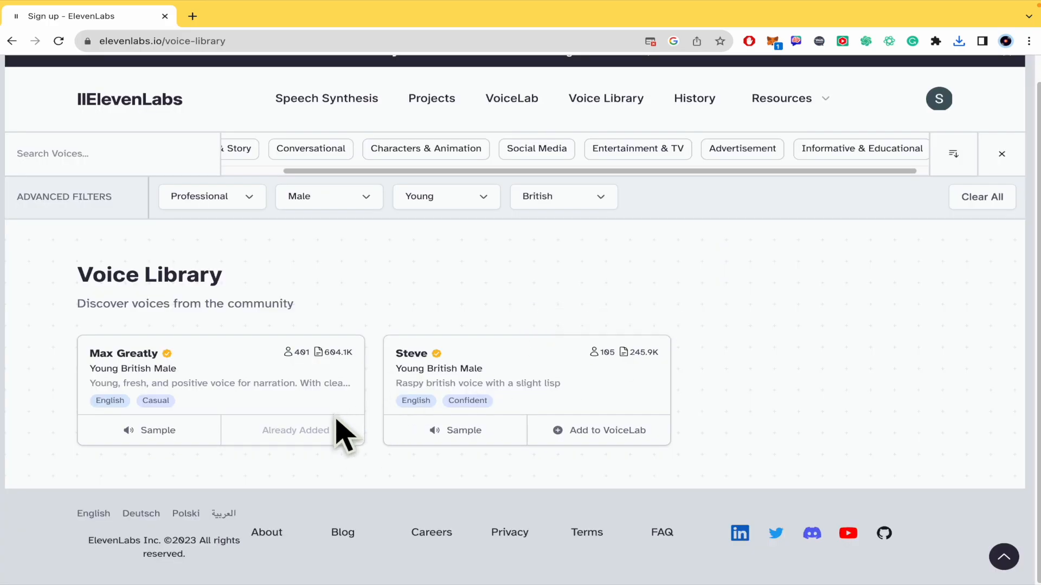
{"action": "mouse_move", "coordinate": [291, 431]}
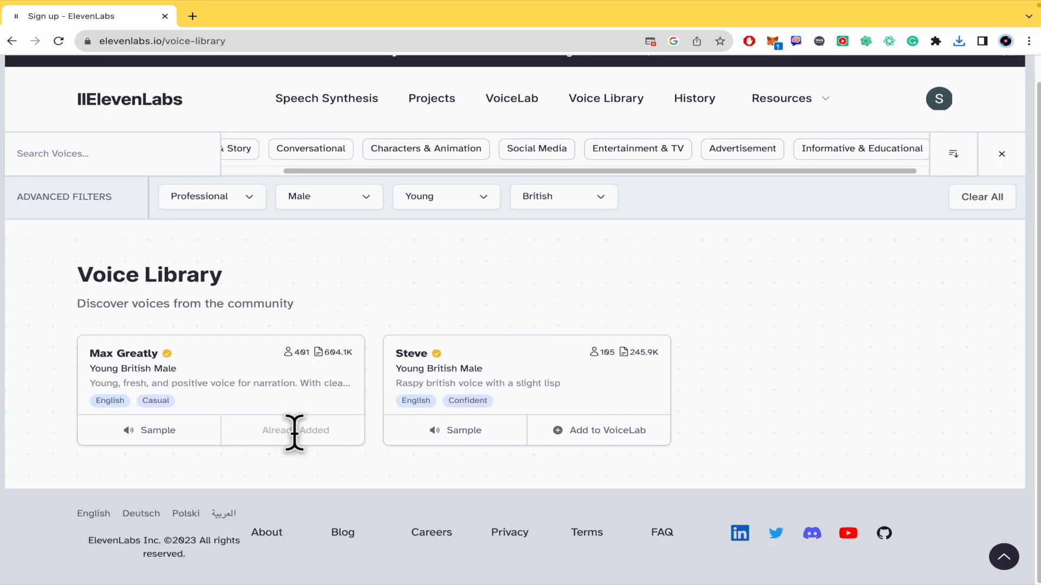